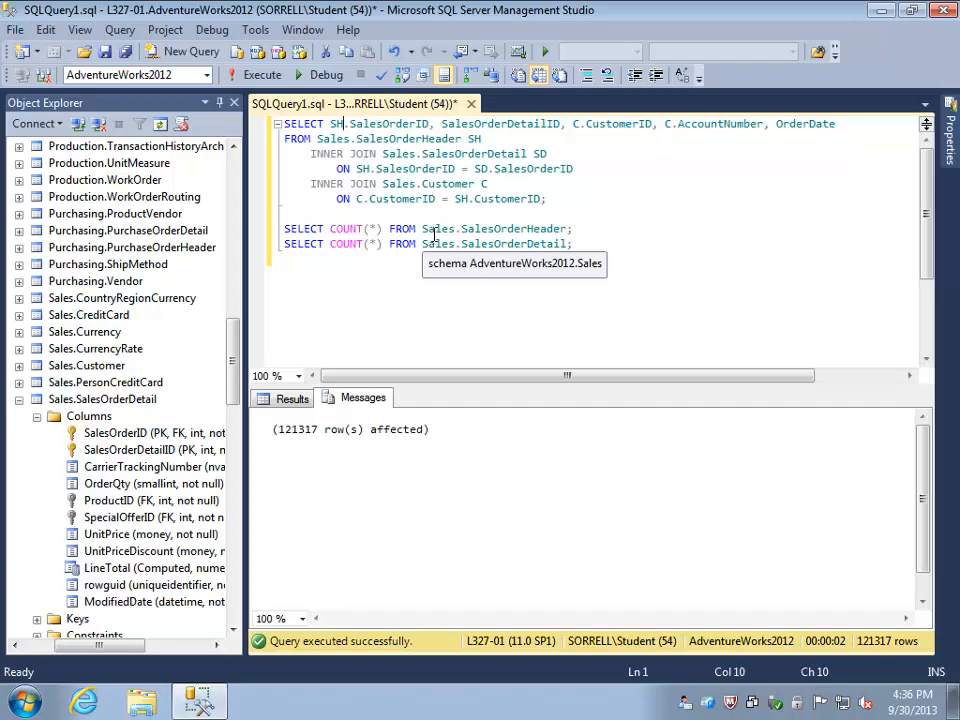
Show the join query's result rows, 121,317 orders with customers and dates.
left_click(293, 397)
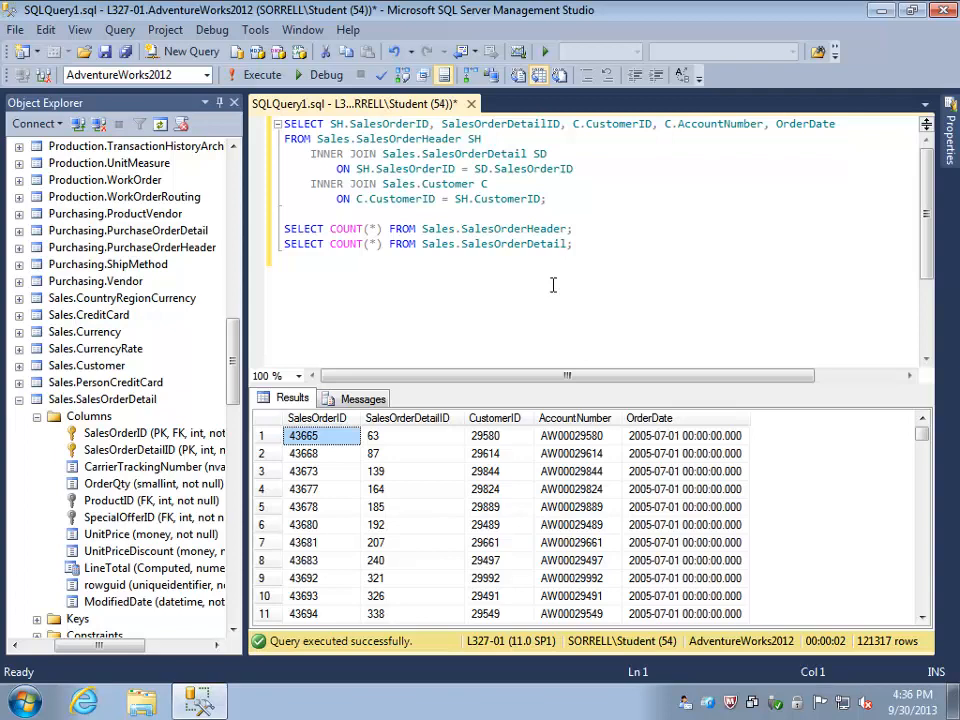
mouse_move(879, 127)
type(",")
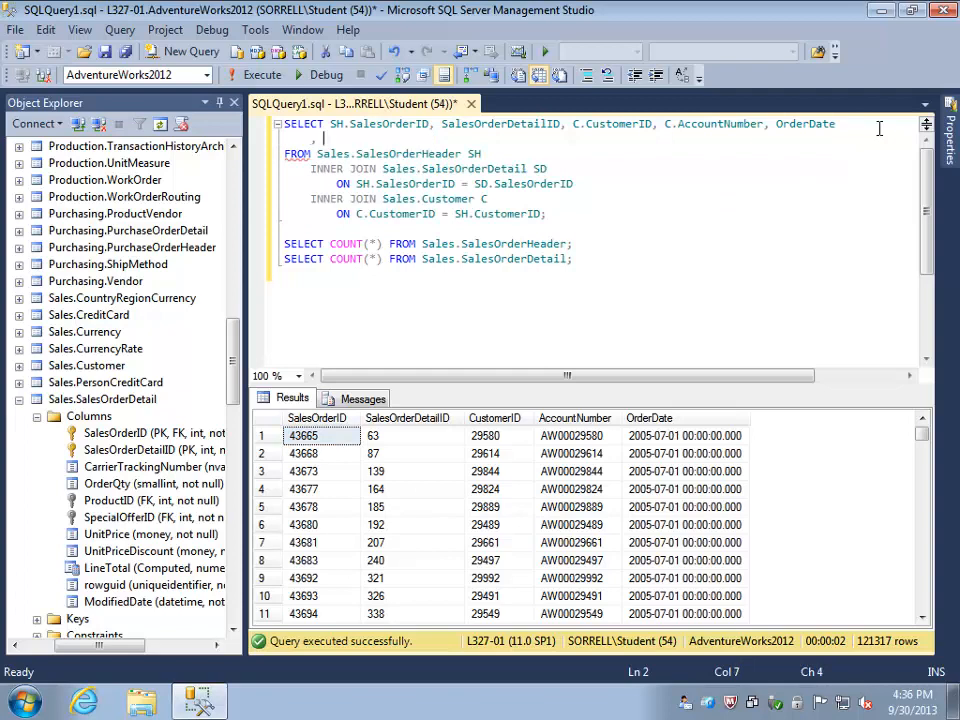
Add UnitPrice, UnitPriceDiscount and OrderQty columns and rerun the query.
type("UnitPrice, UnitPriceDiscountm")
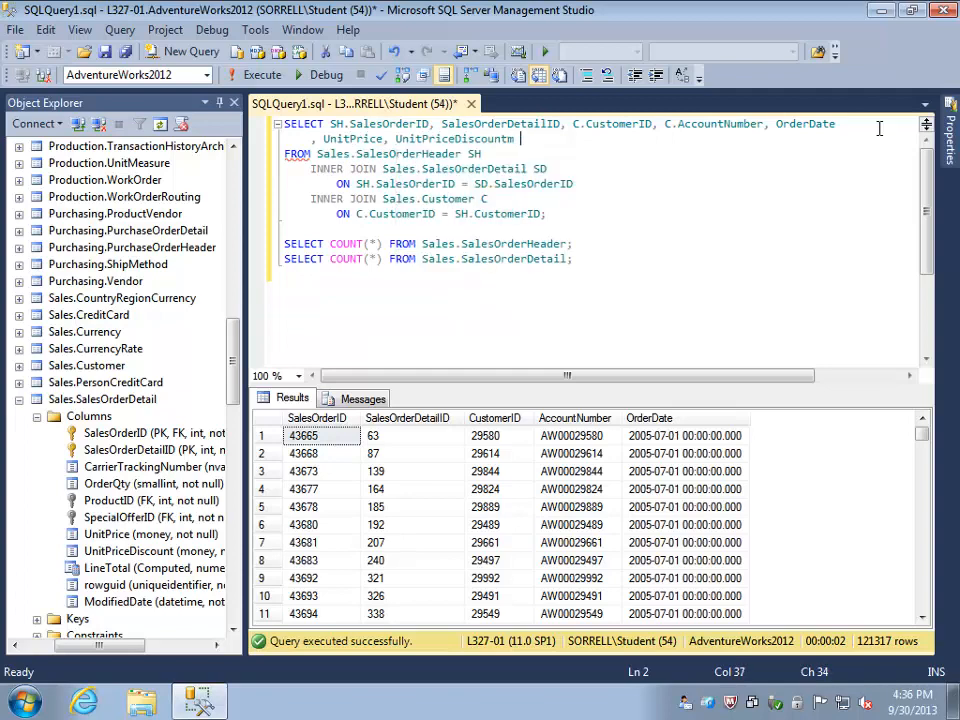
type("Qua")
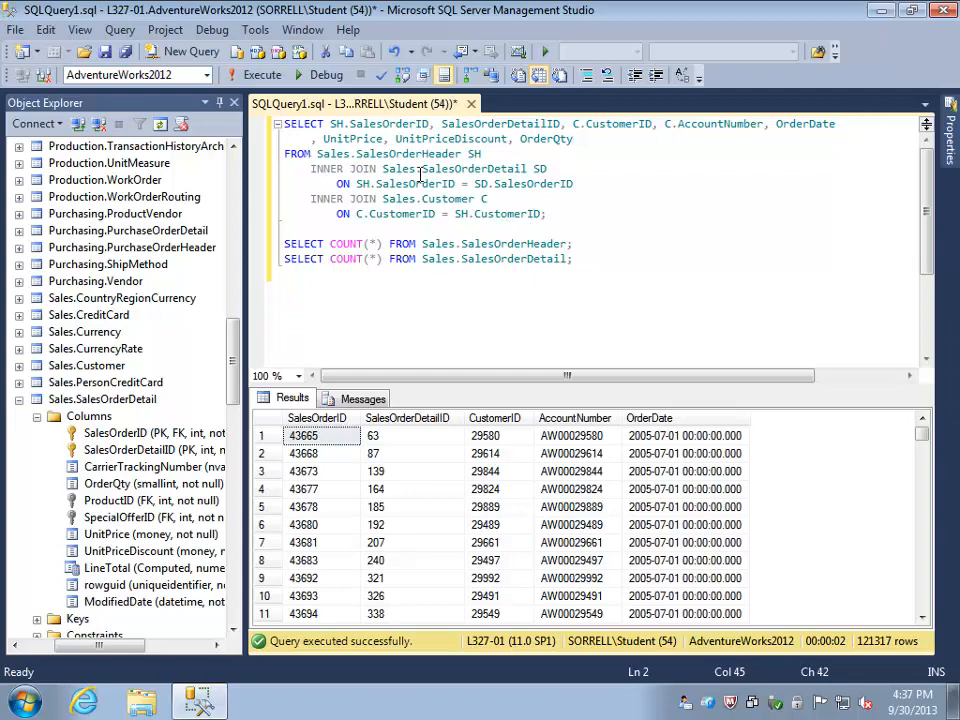
left_click(258, 75)
type(",")
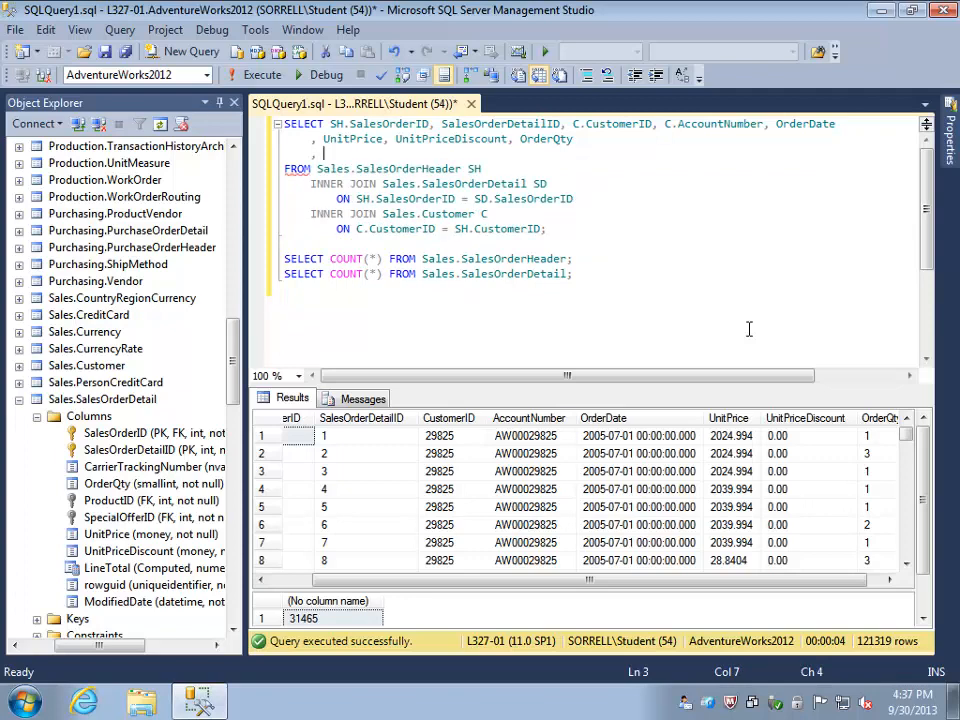
Add the computed (UnitPrice - UnitPriceDiscount) * OrderQty 'LineTotal' column and run the query.
type("(UnitPrice - UnitPriceDiscount) * OrderQty '")
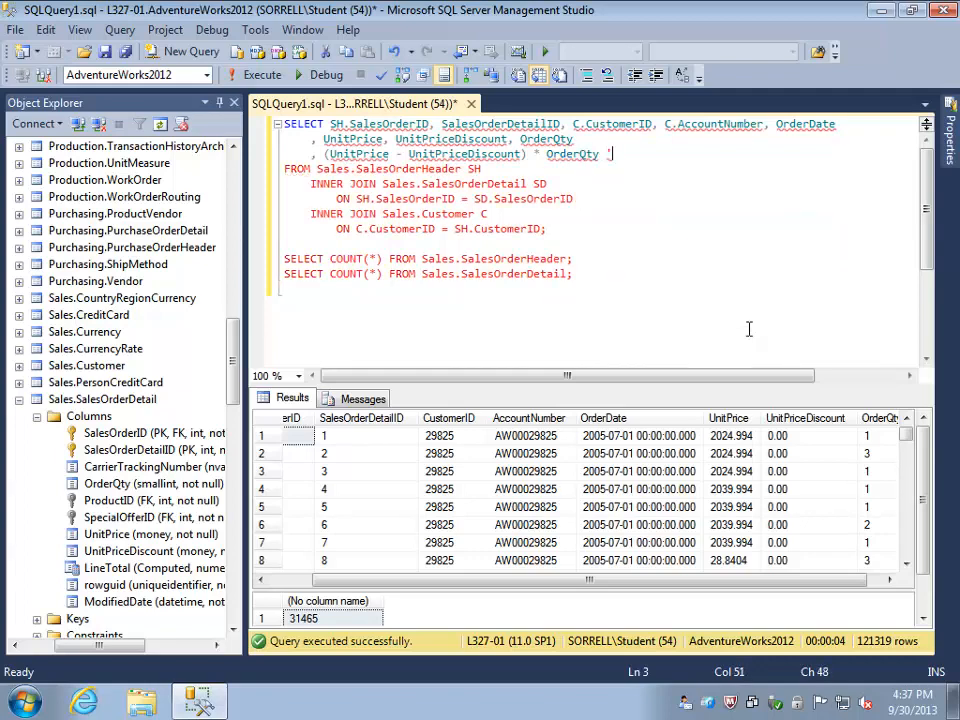
type("Line")
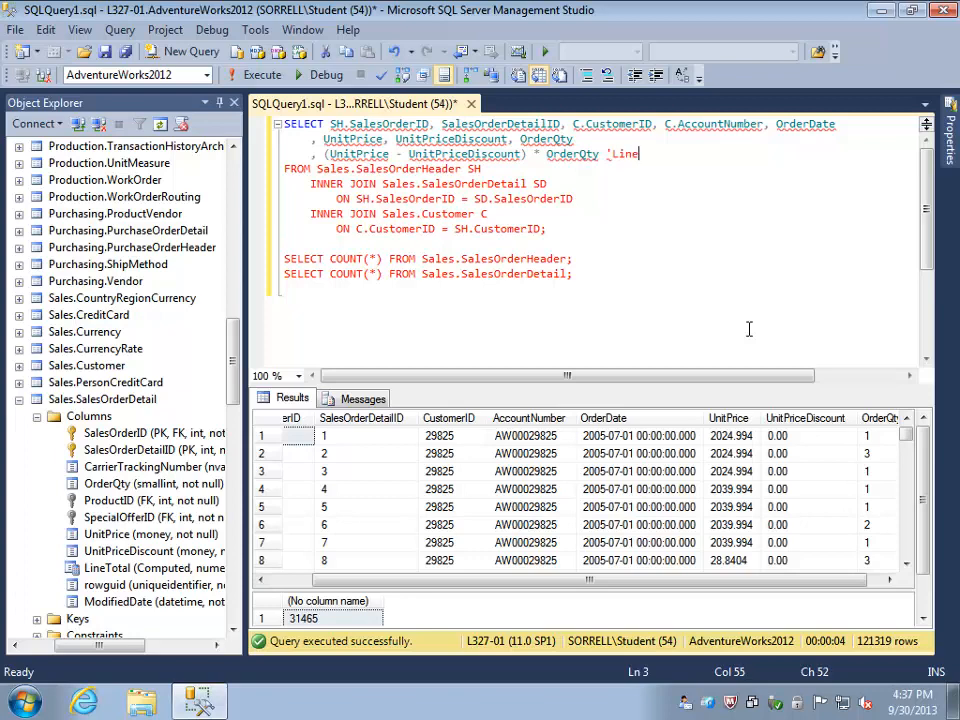
type("Total'")
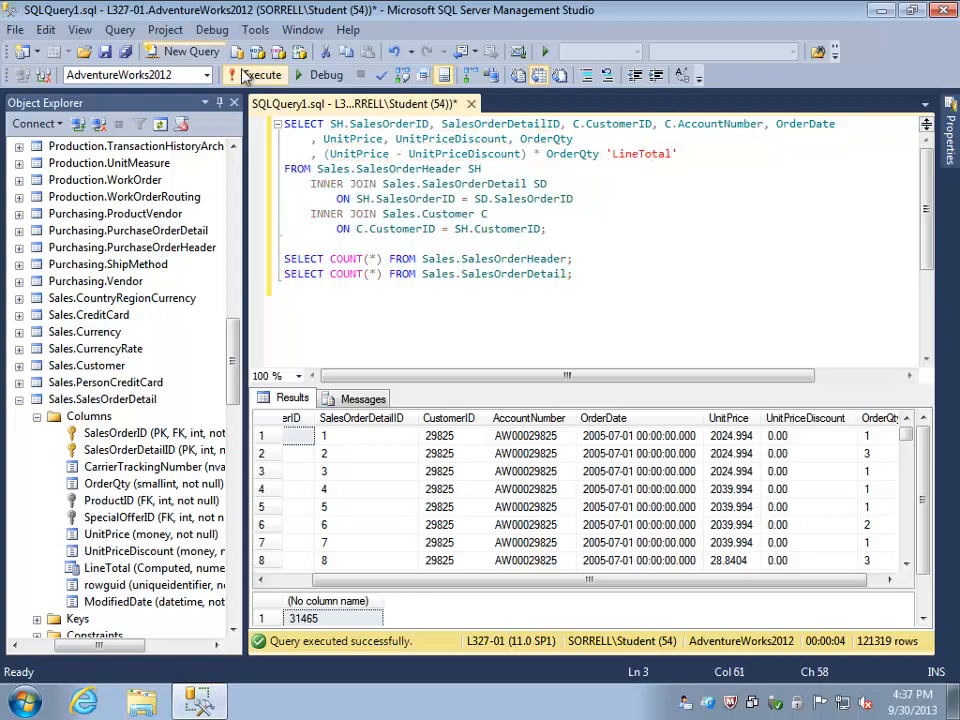
left_click(235, 75)
type("--")
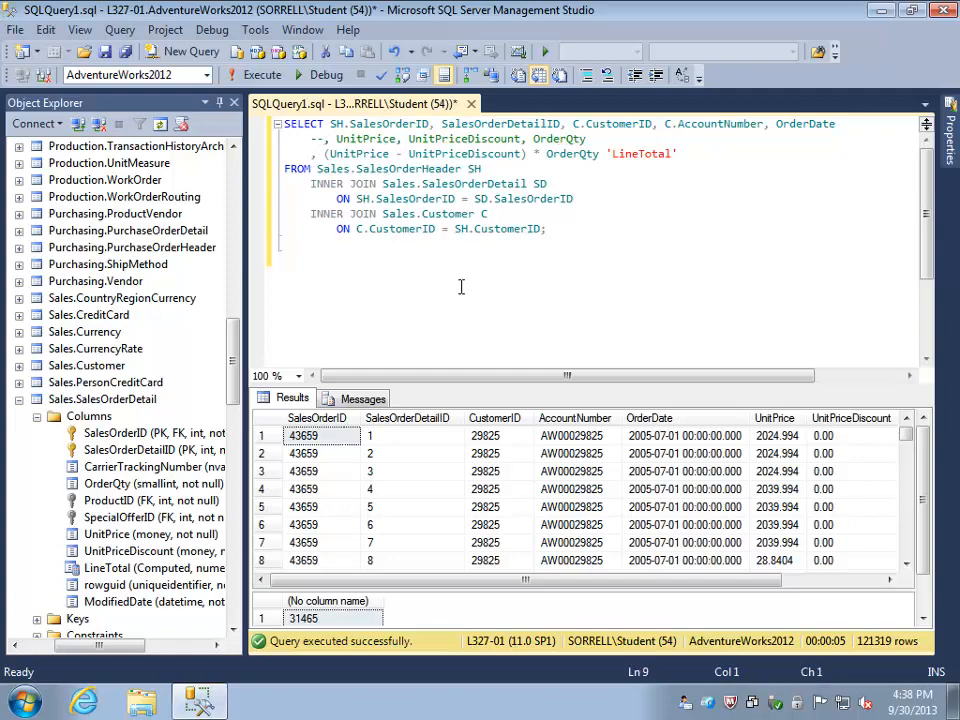
Group by SH.SalesOrderID, C.CustomerID, C.AccountNumber and OrderDate.
type("GROUP BY")
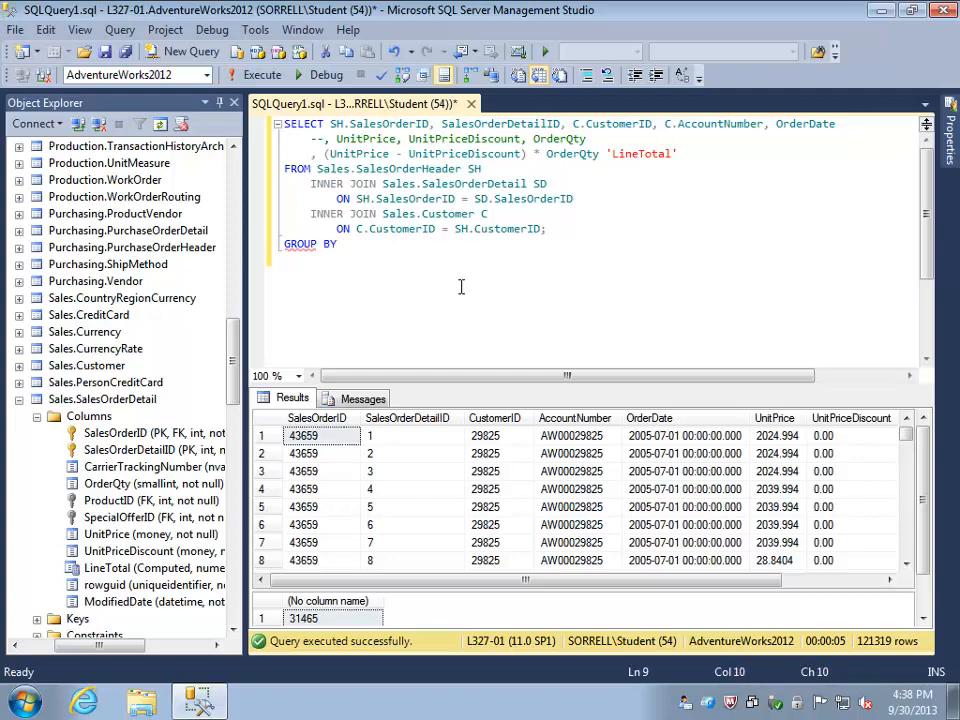
type("SH.SalesOrderID,")
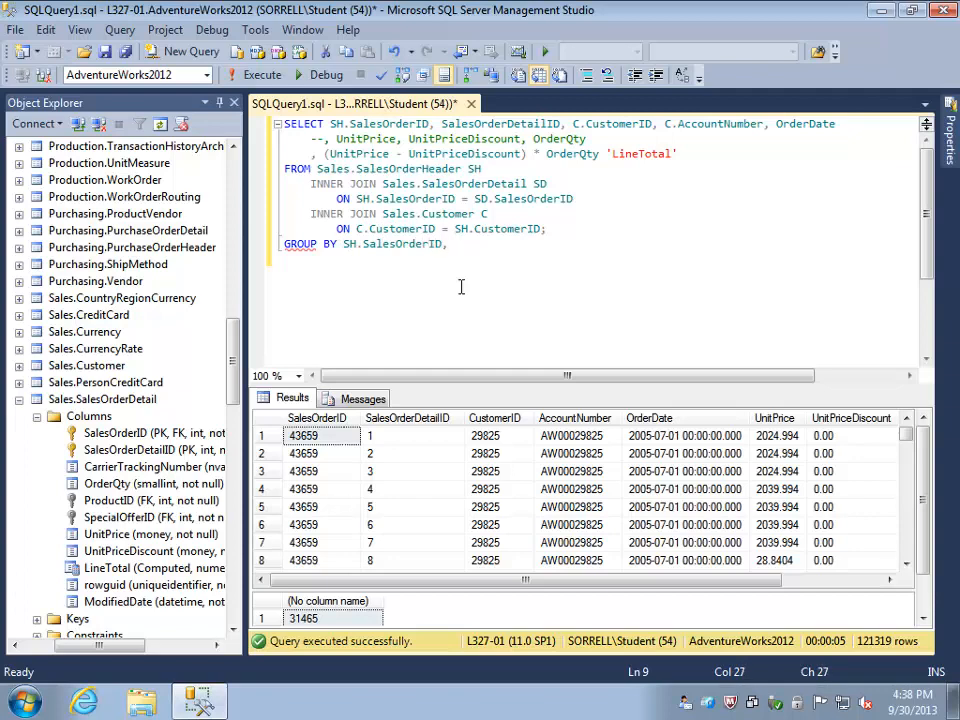
type("C.C")
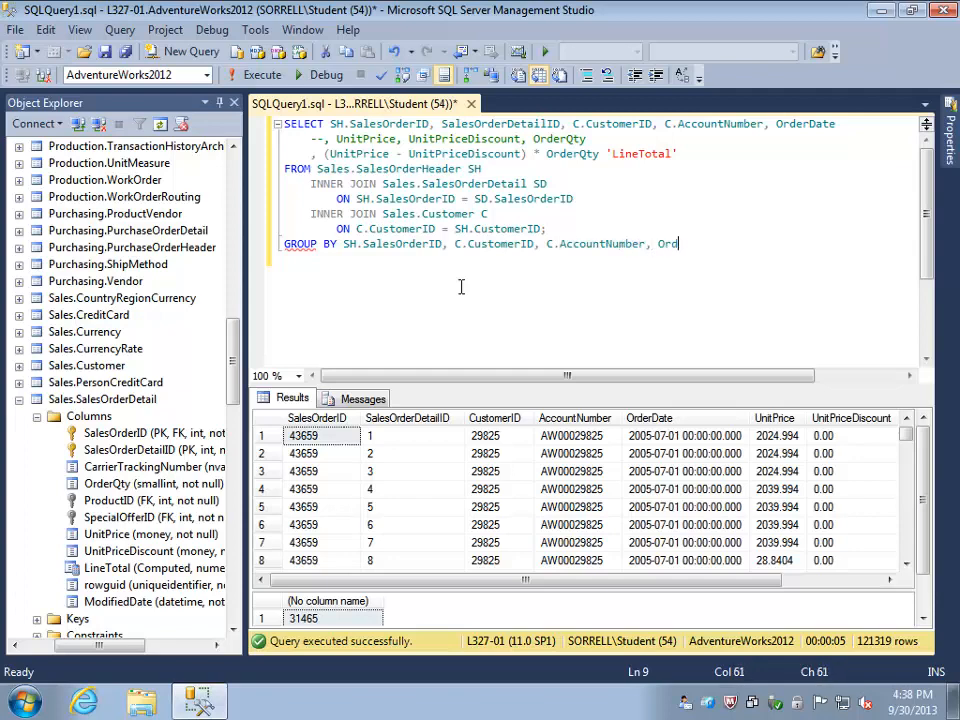
type("erDate;")
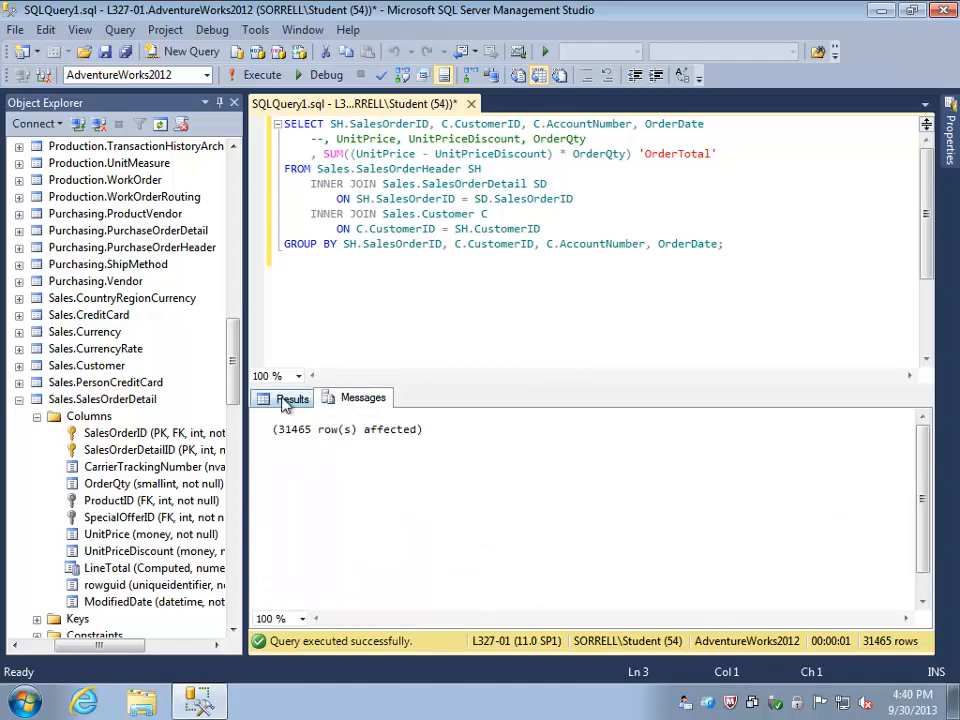
View the grouped results listing each order's customer, account, date and OrderTotal.
left_click(293, 398)
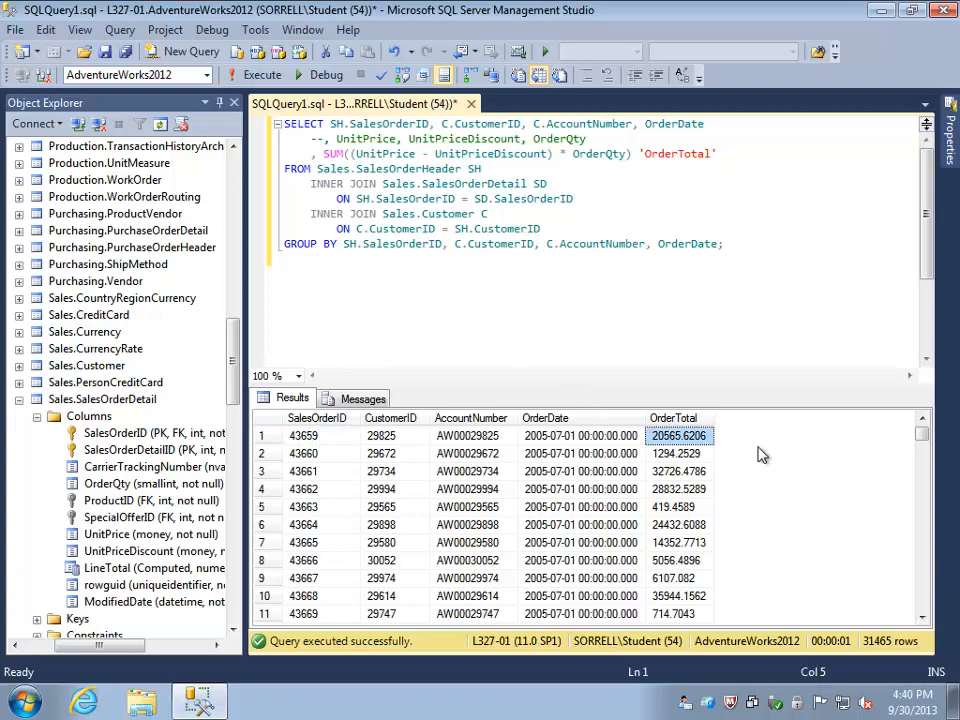
Add COUNT(*) 'Number of line items' and inspect order line counts and totals.
type(", COUNT(*) 'Number of line items")
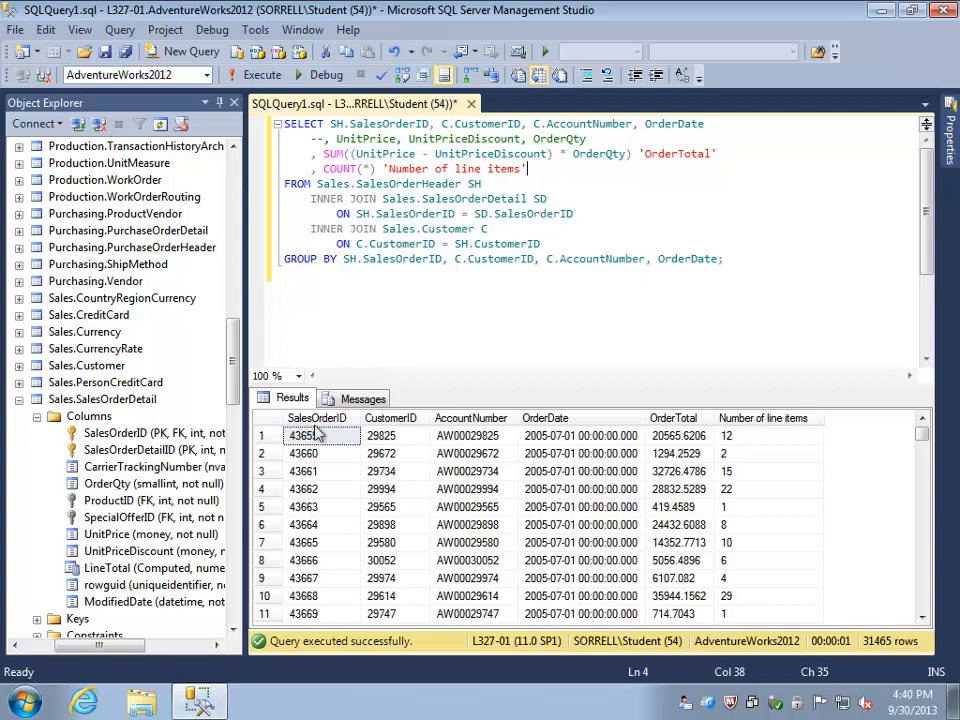
left_click(746, 435)
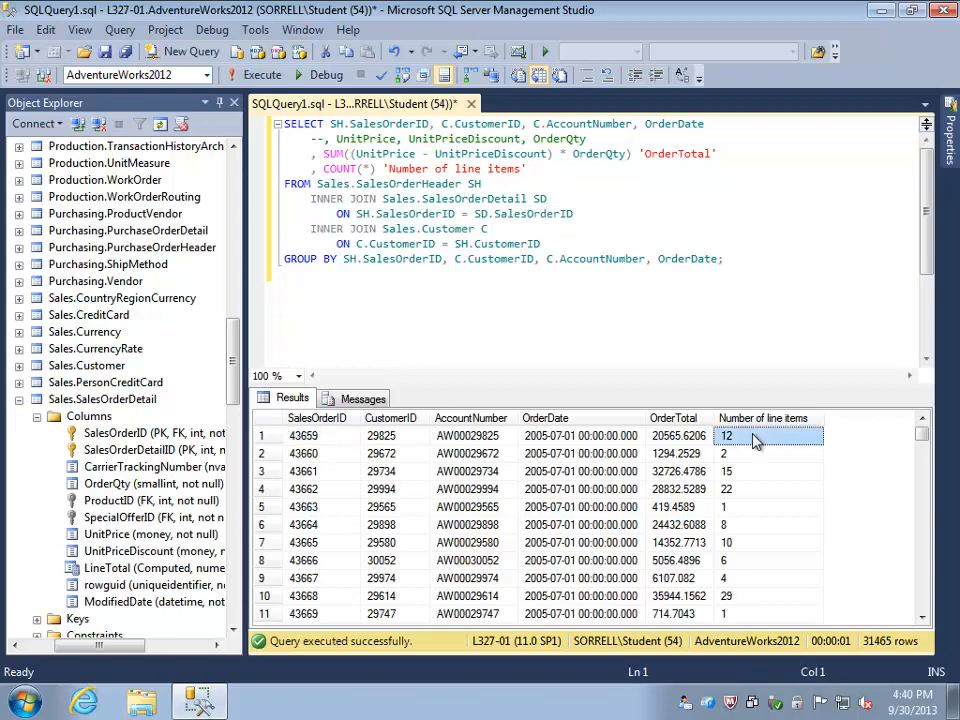
mouse_move(710, 447)
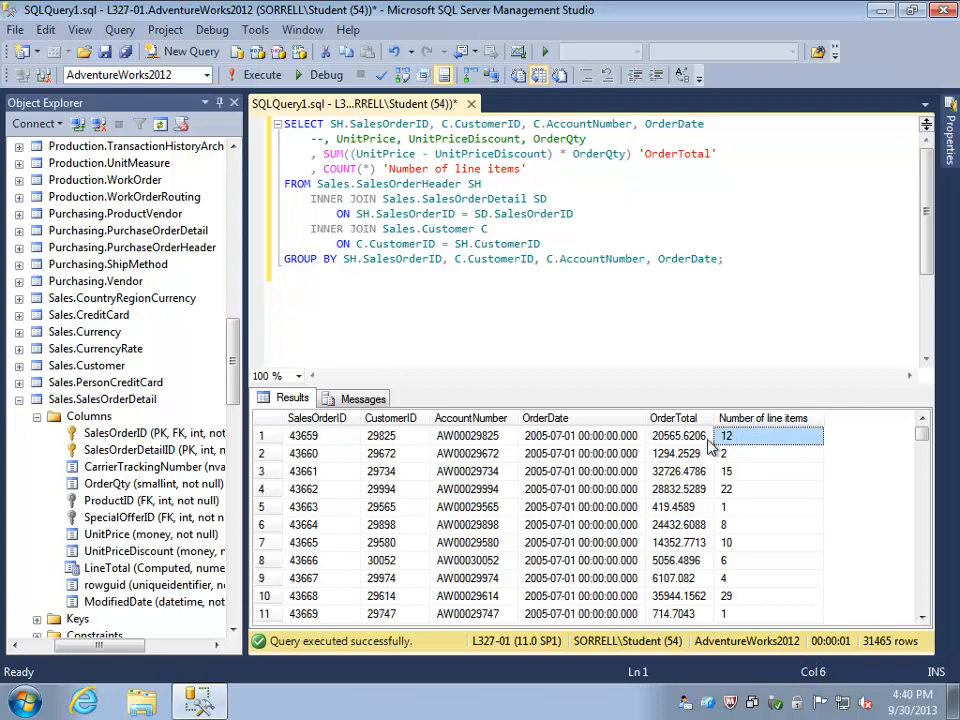
left_click(678, 435)
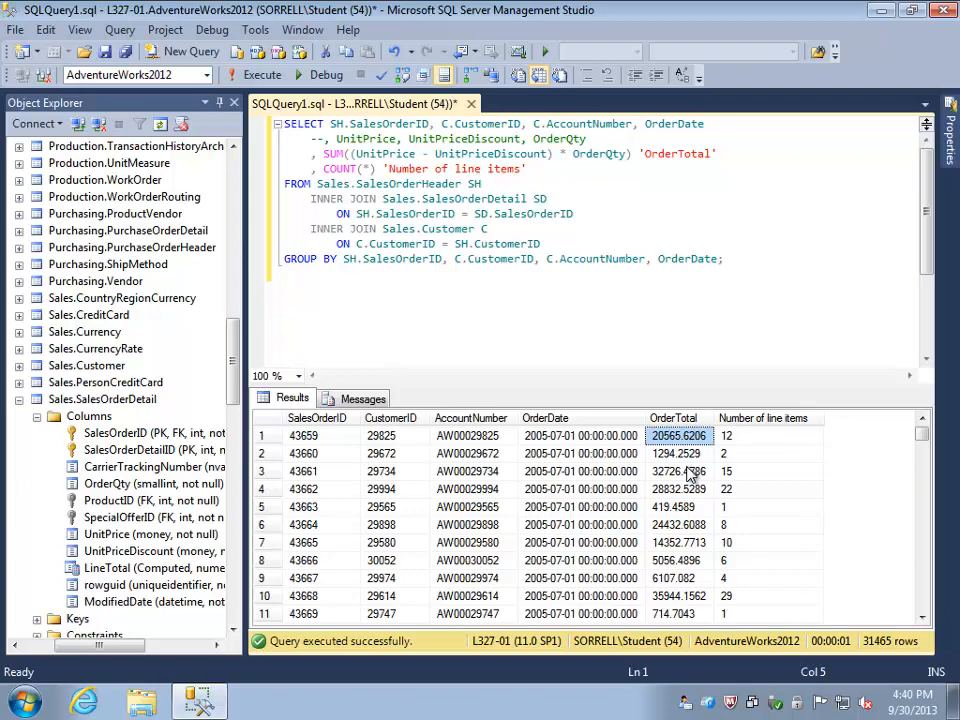
left_click(340, 506)
type("; --")
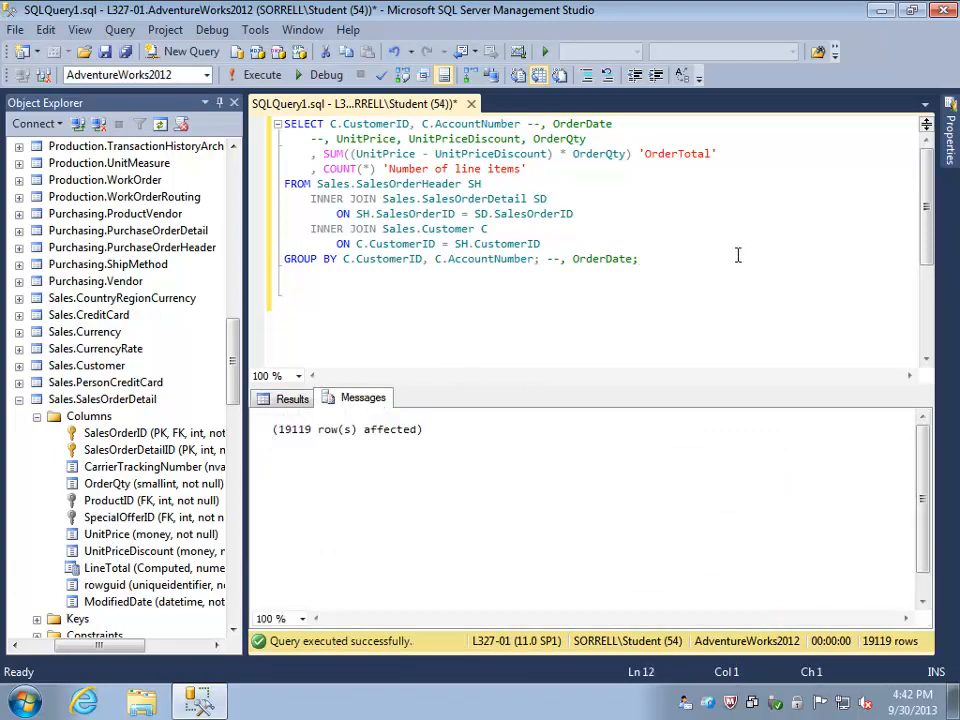
Add a second query on Sales.Customer and check its row-count message.
type("SELECT * FROM Sales.Cus")
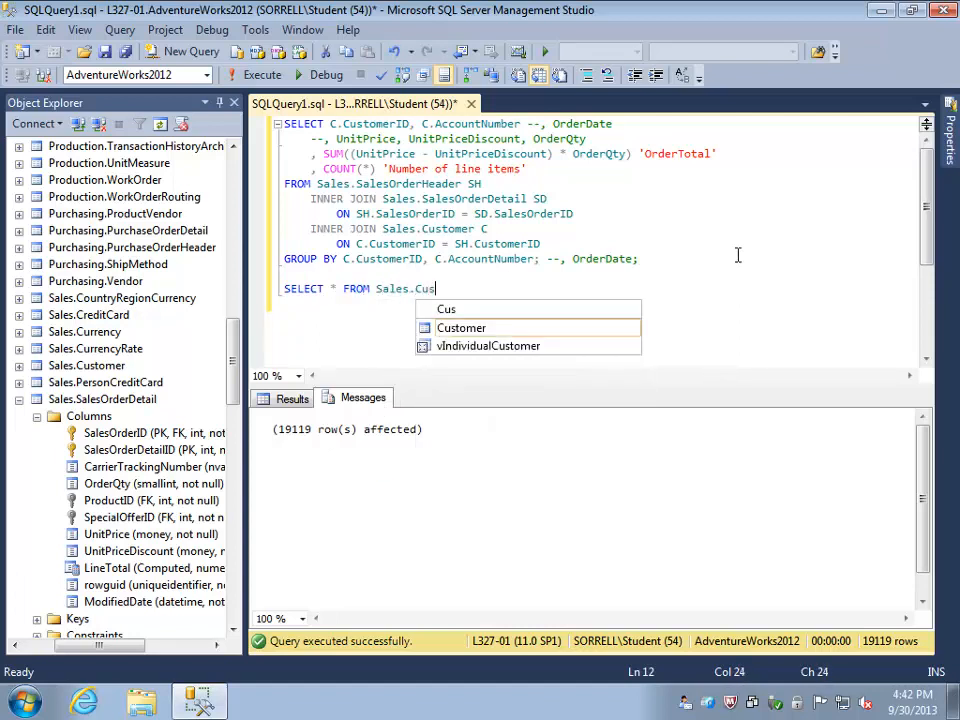
type("tomers;")
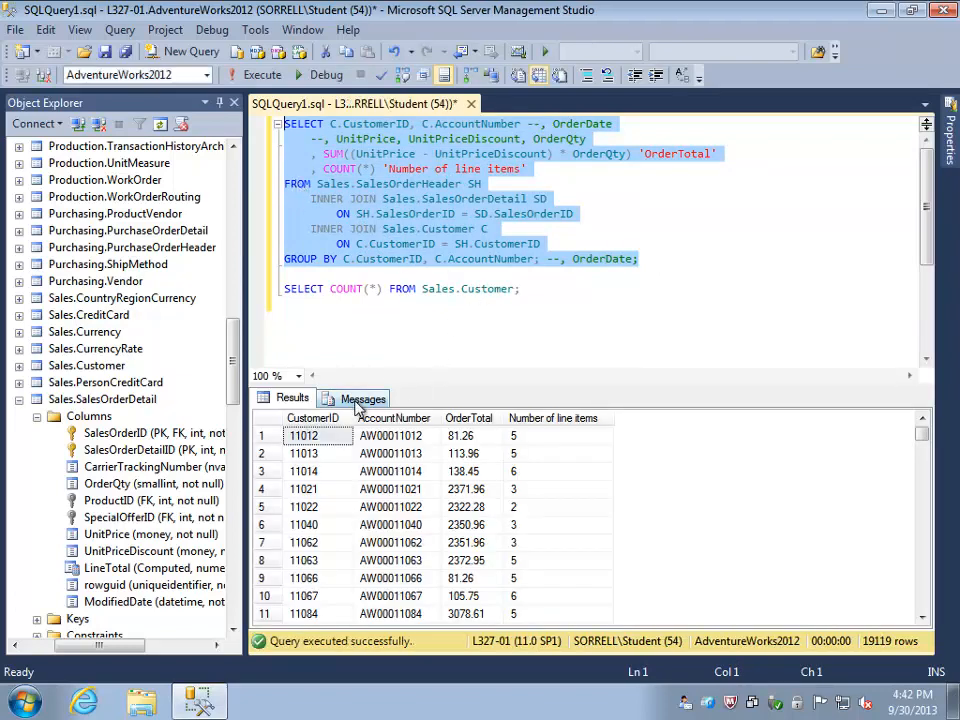
left_click(365, 397)
type(", COUNT(DISTINCT SH.SalesOrderID) 'Number of orders'")
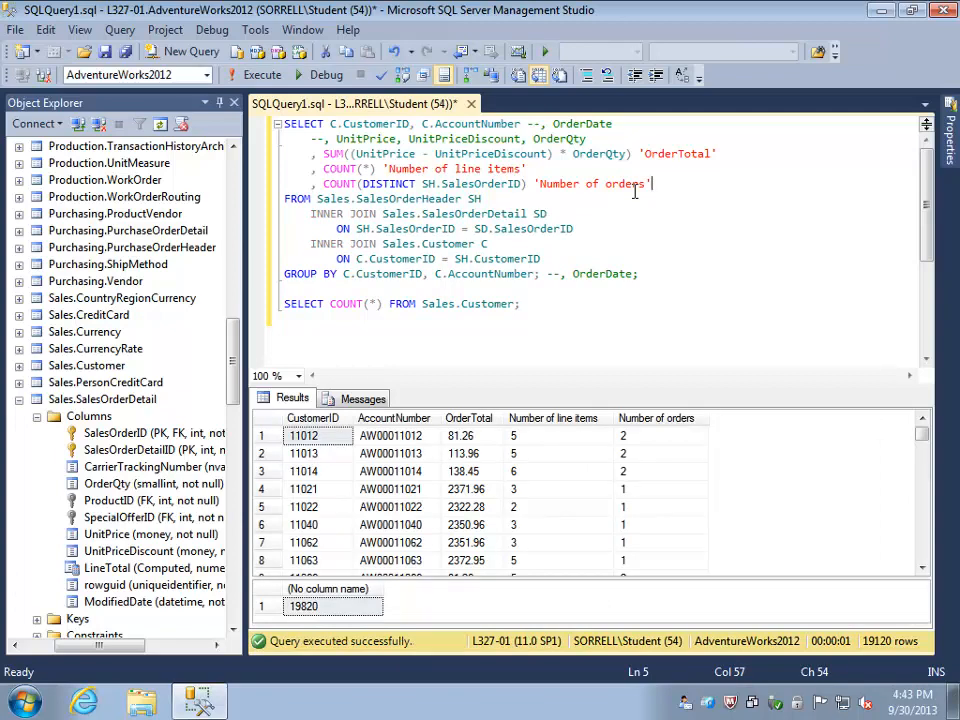
Inspect customer 11012's row: 2 orders, 5 line items, 81.26 total.
left_click(313, 435)
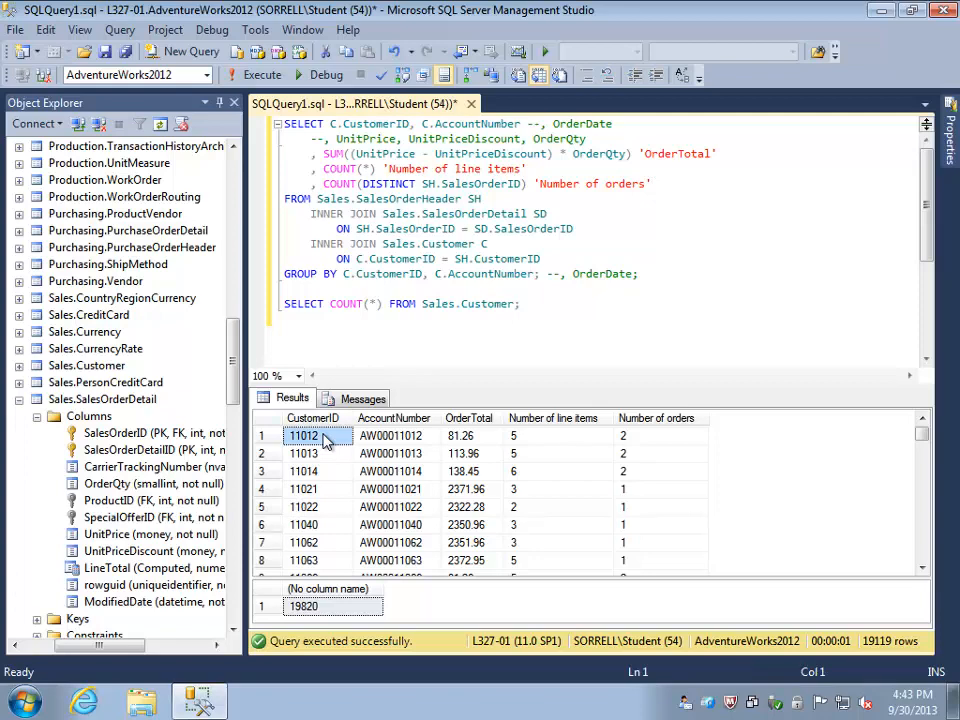
left_click(630, 436)
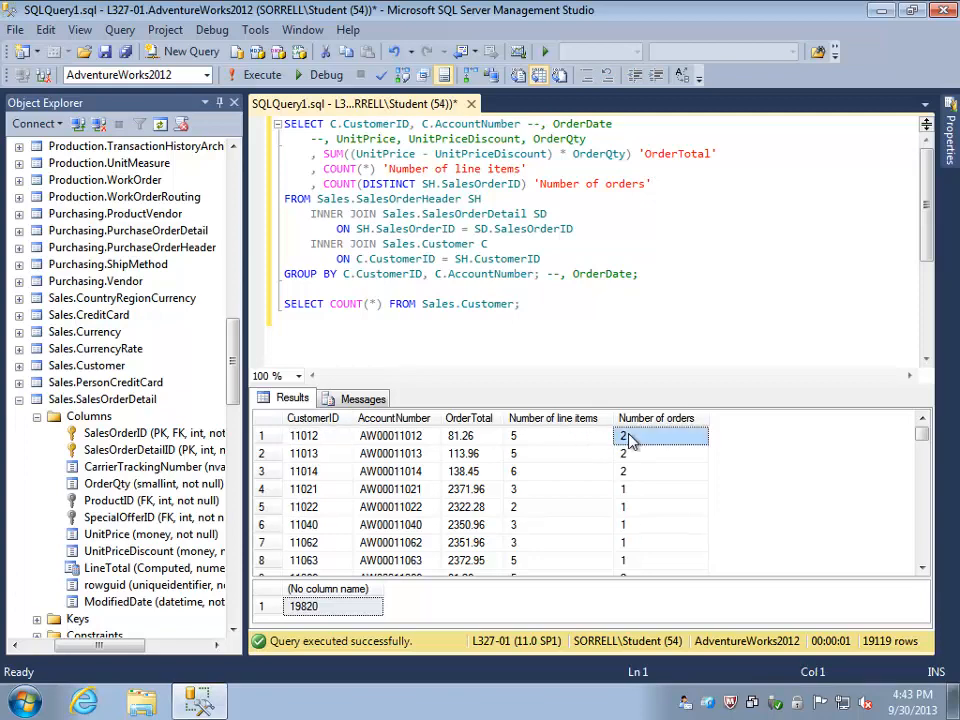
left_click(461, 435)
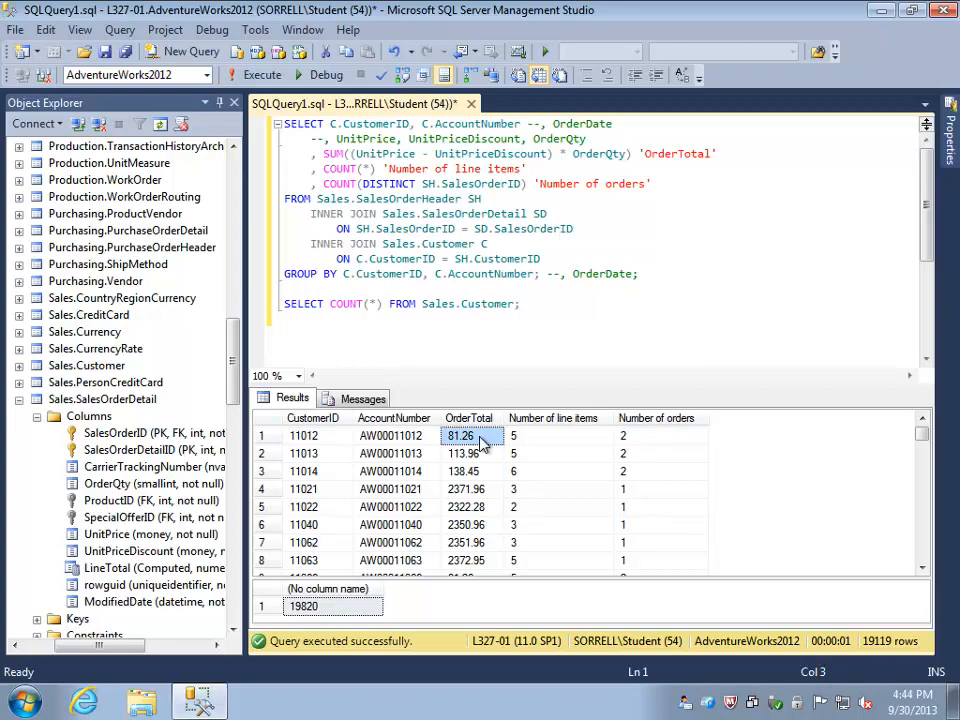
left_click(540, 435)
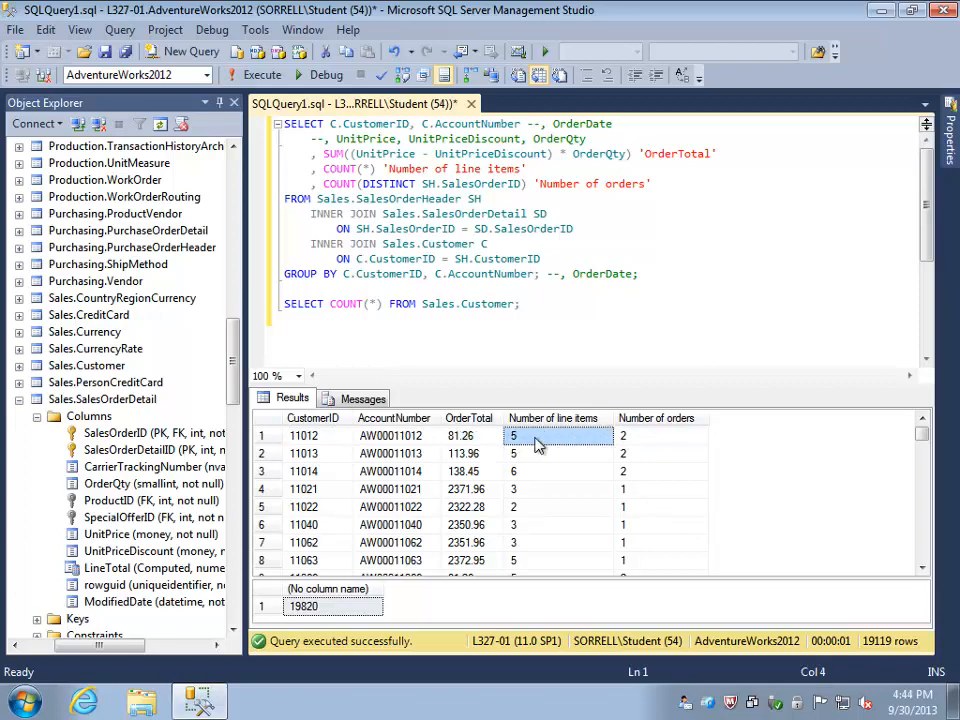